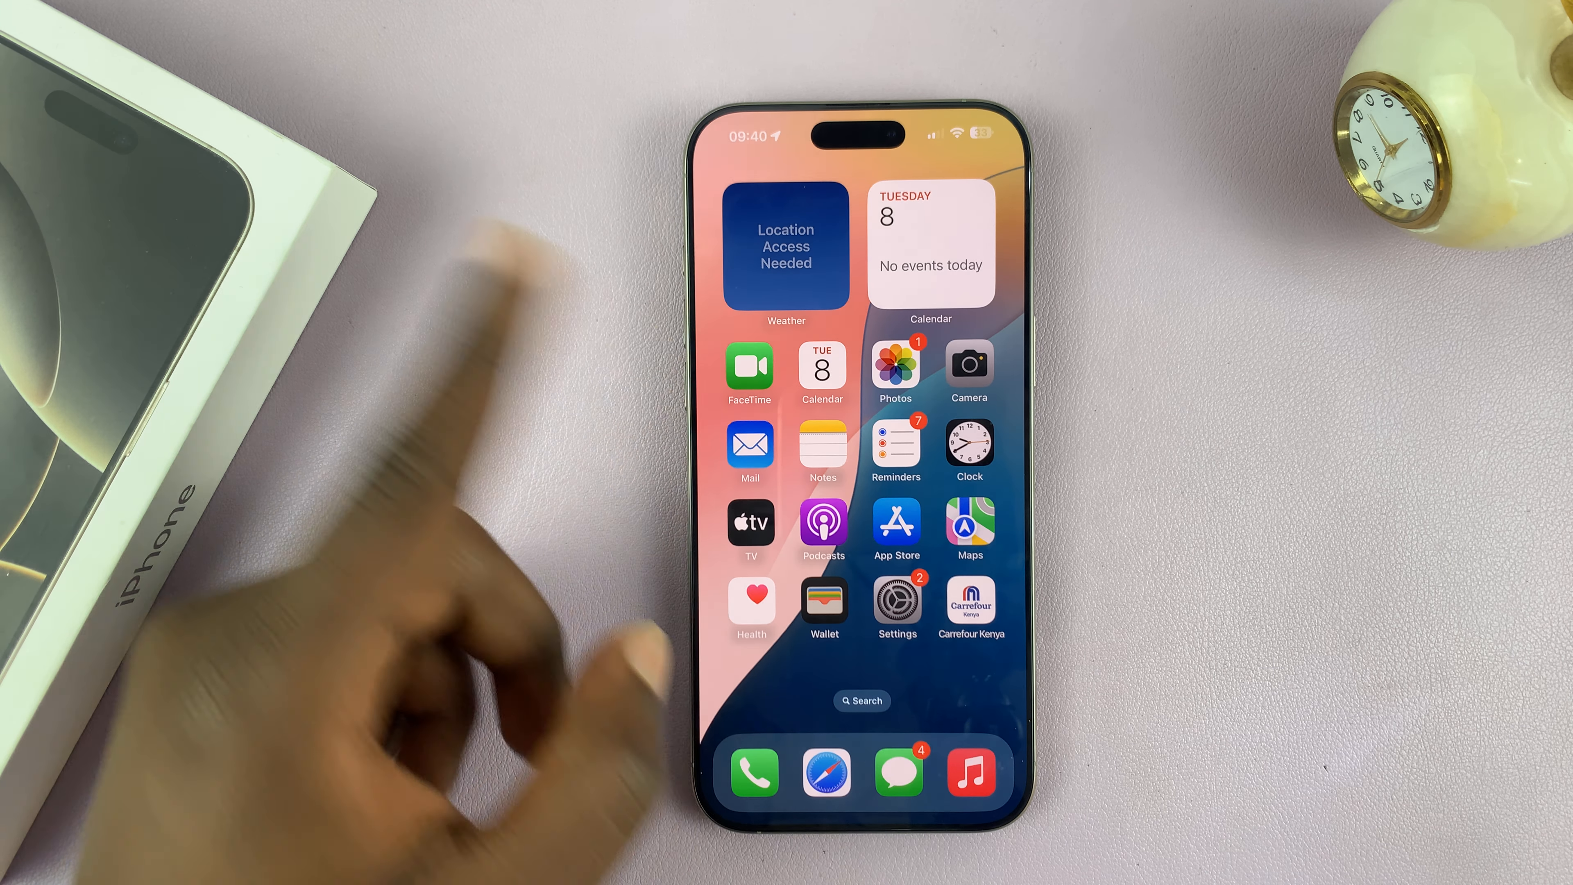
# - Reach Accessibility > Face ID & Attention, where Attention-Aware Features shows greyed out
pyautogui.click(894, 602)
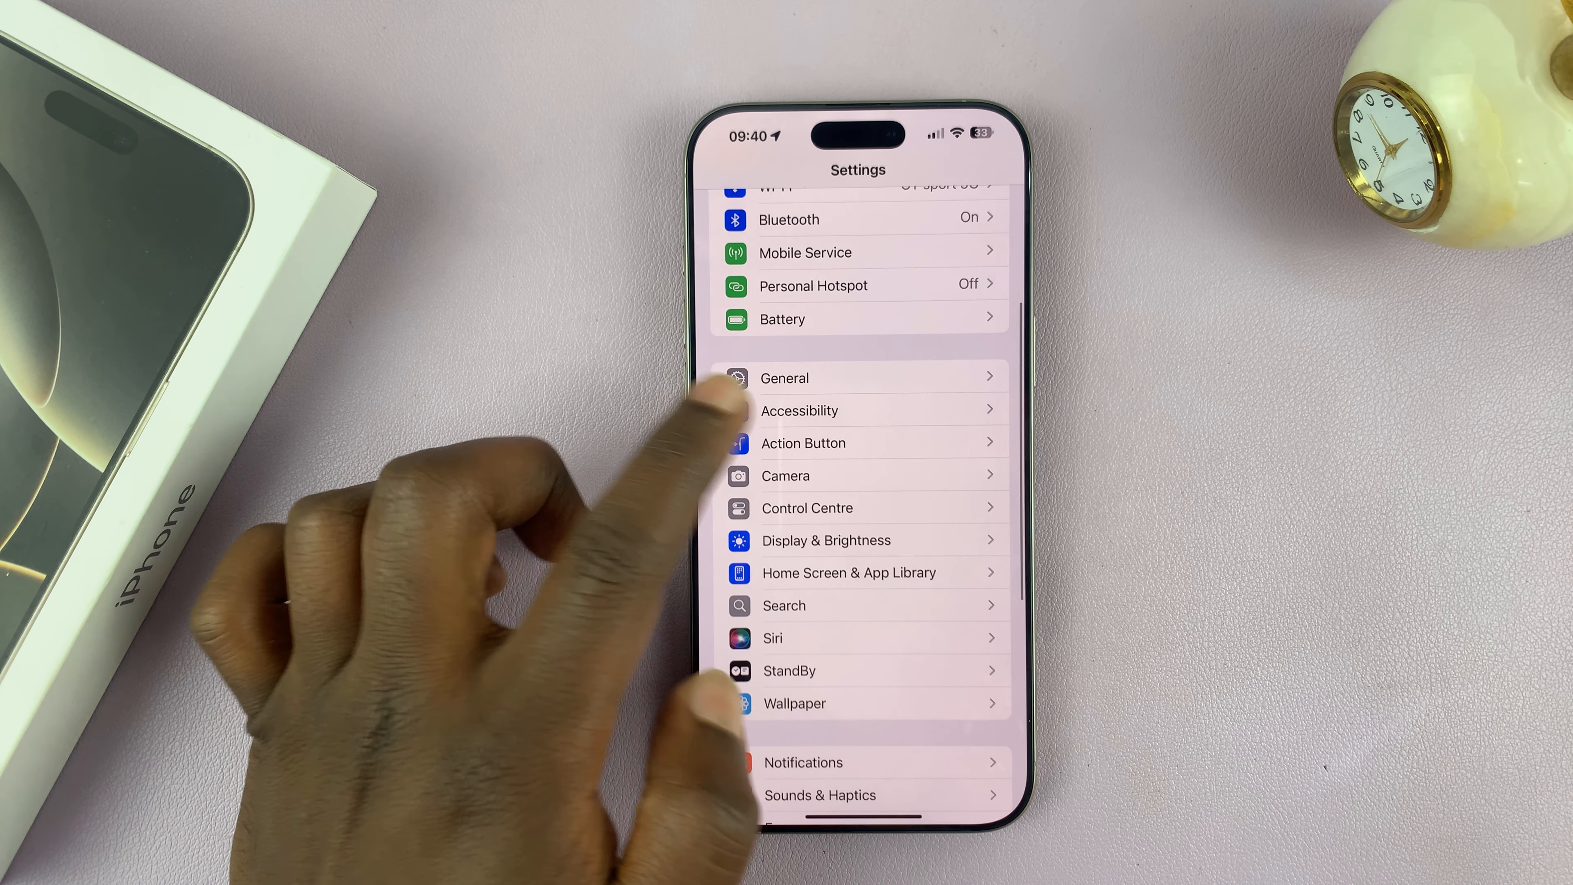
pyautogui.click(799, 410)
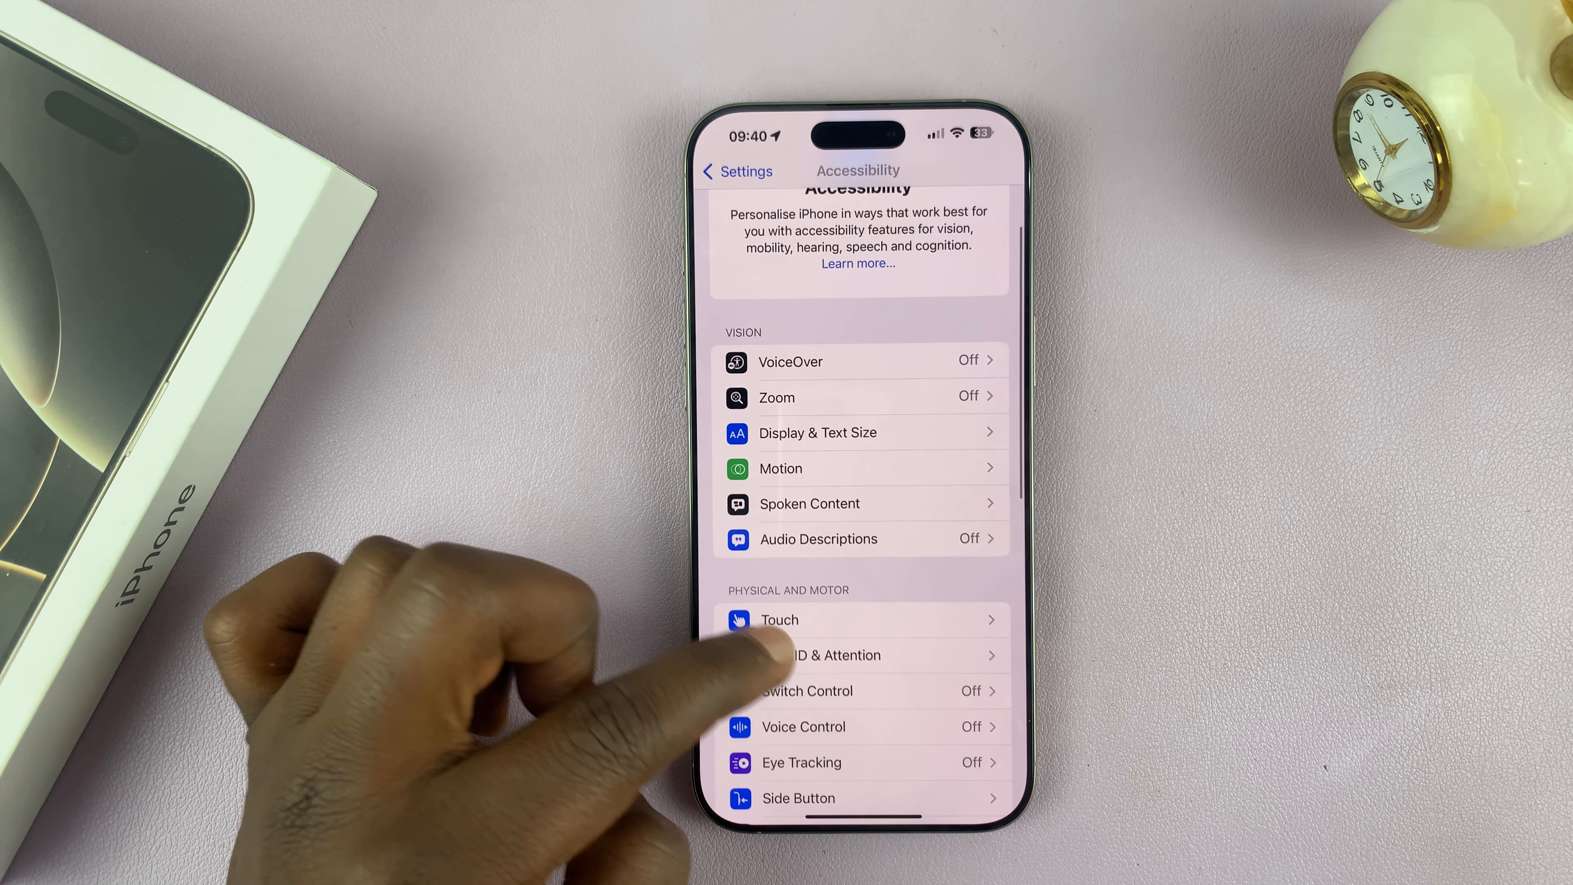
pyautogui.click(826, 654)
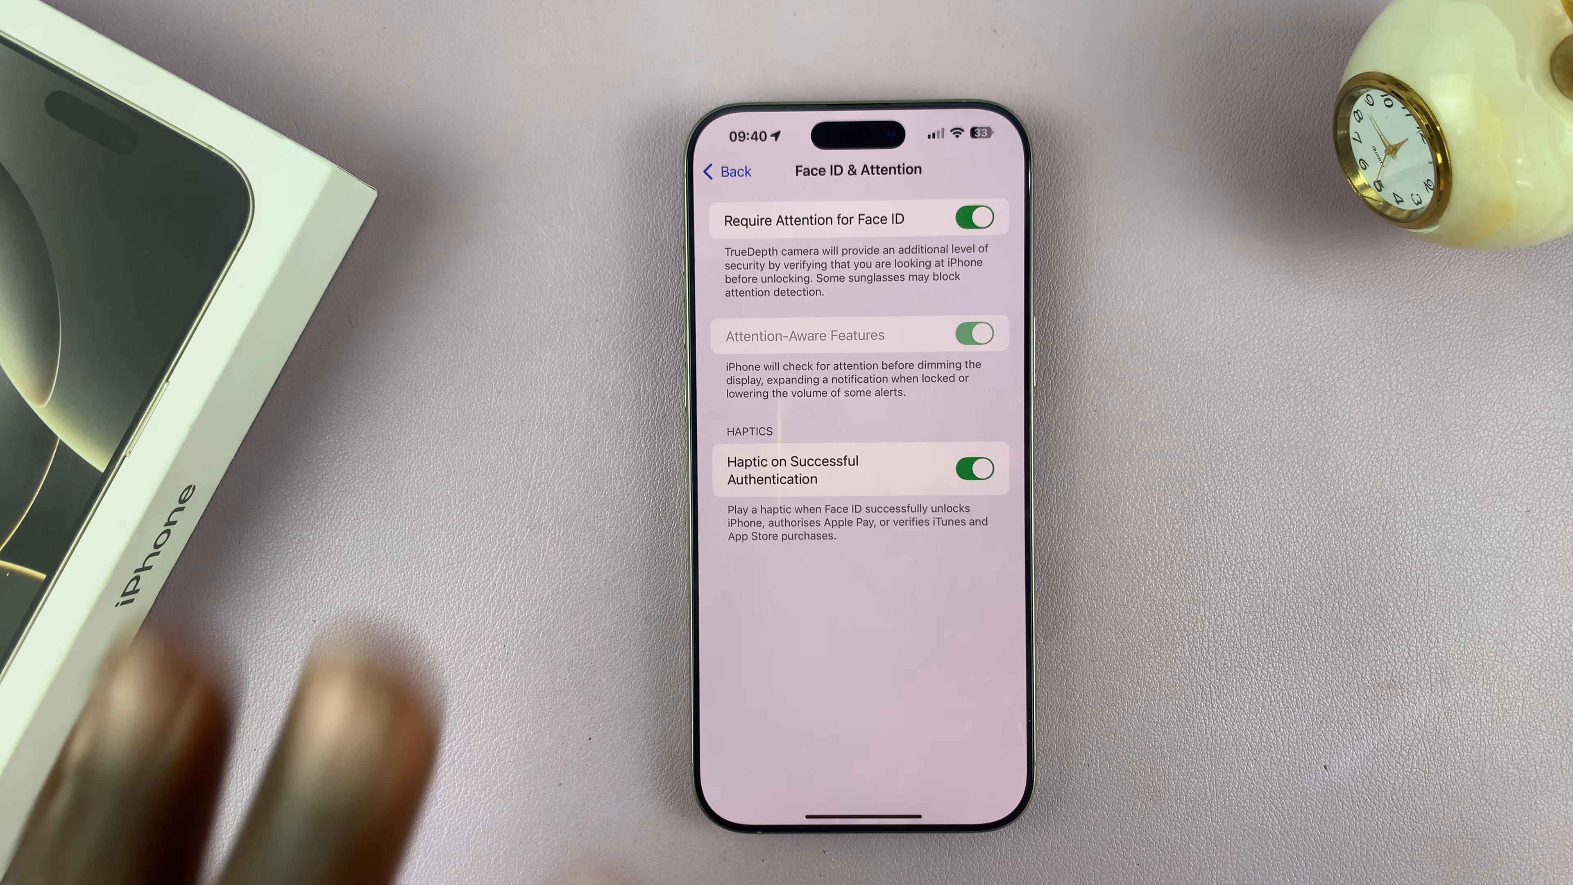
# - Back out to Settings, turn the Screen Distance toggle off under Screen Time, and return
pyautogui.click(727, 170)
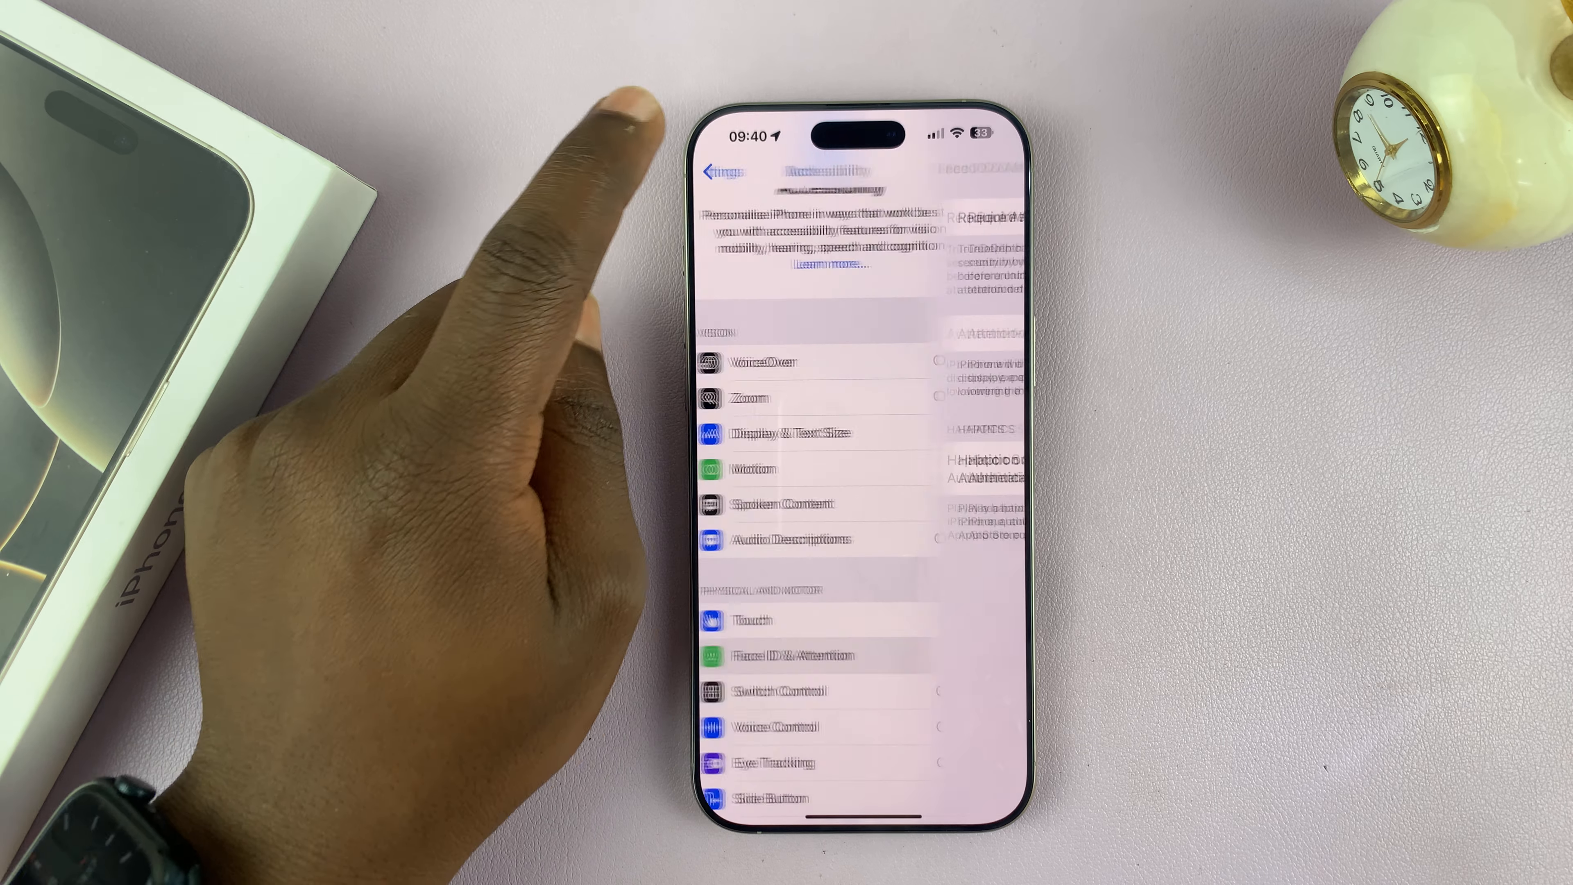
pyautogui.click(714, 170)
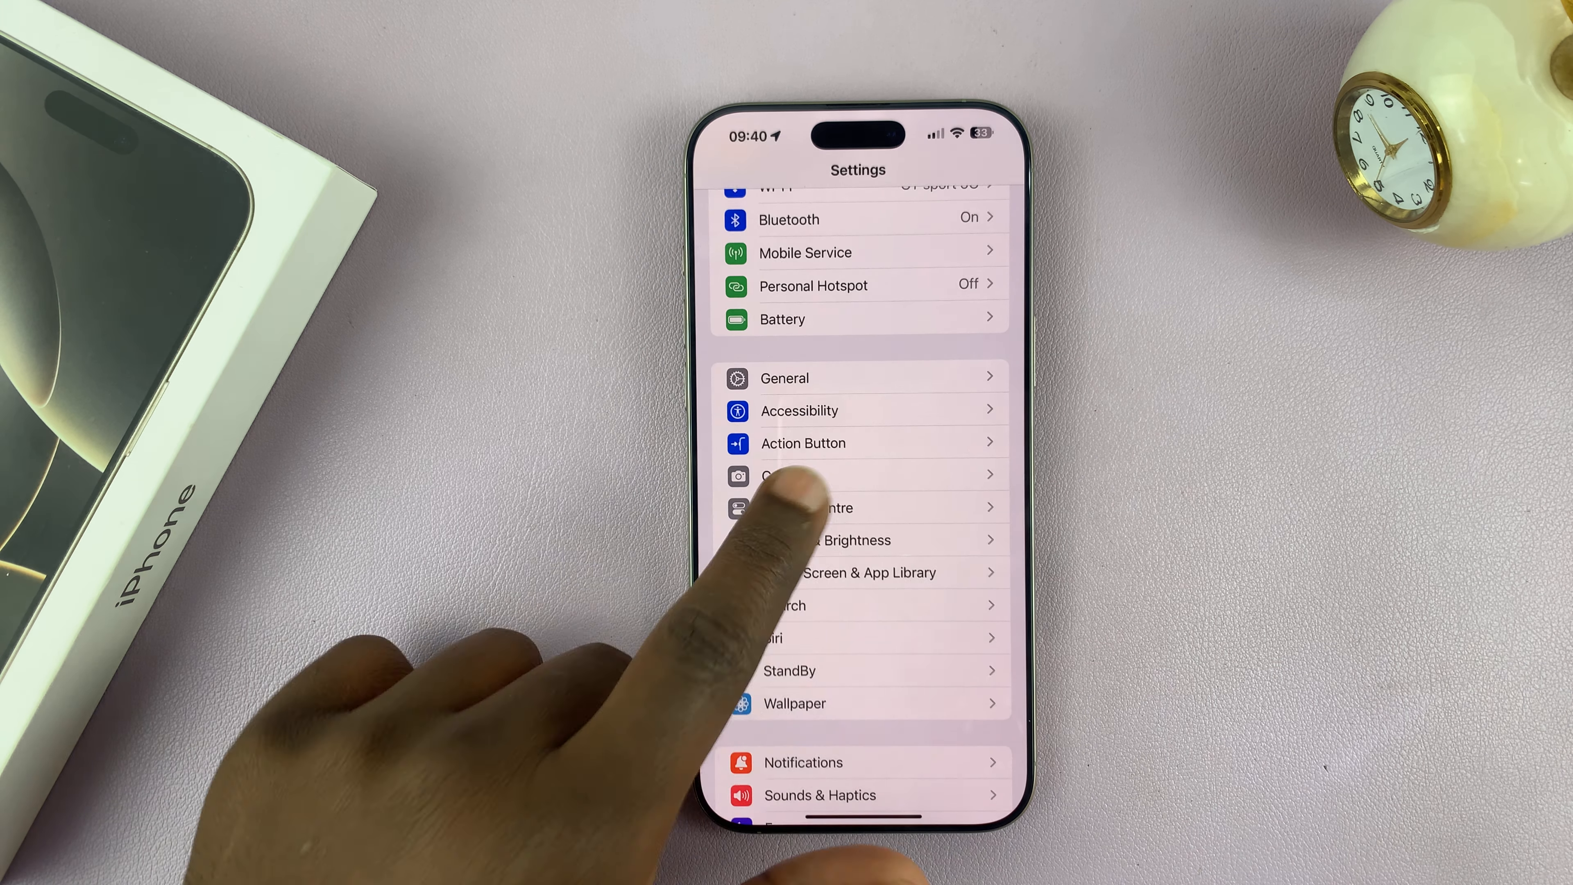
pyautogui.scroll(-3)
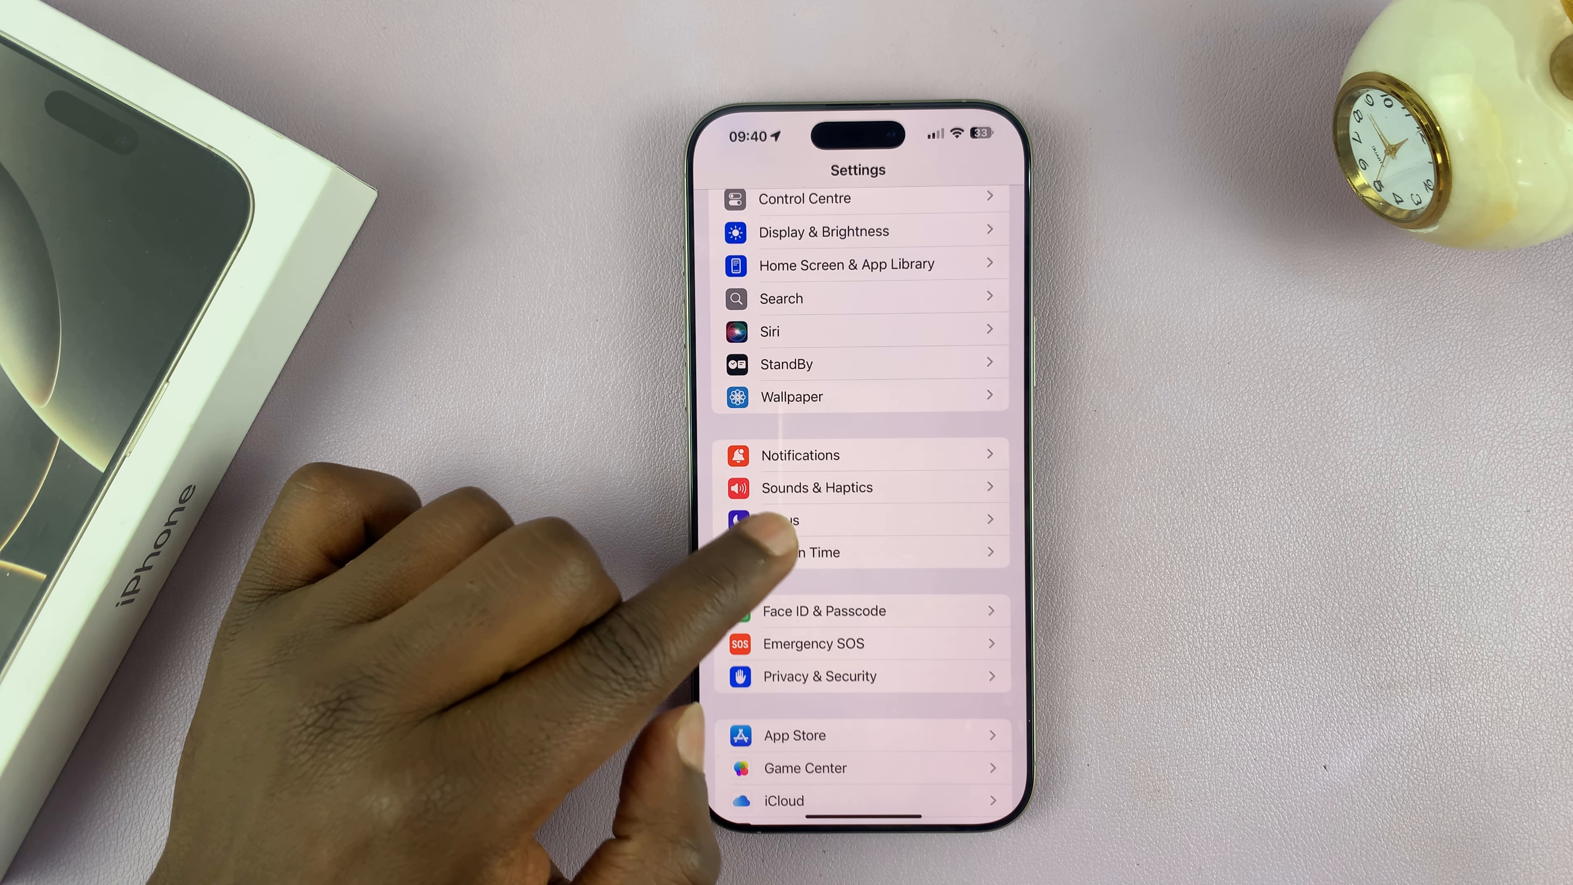
pyautogui.click(858, 552)
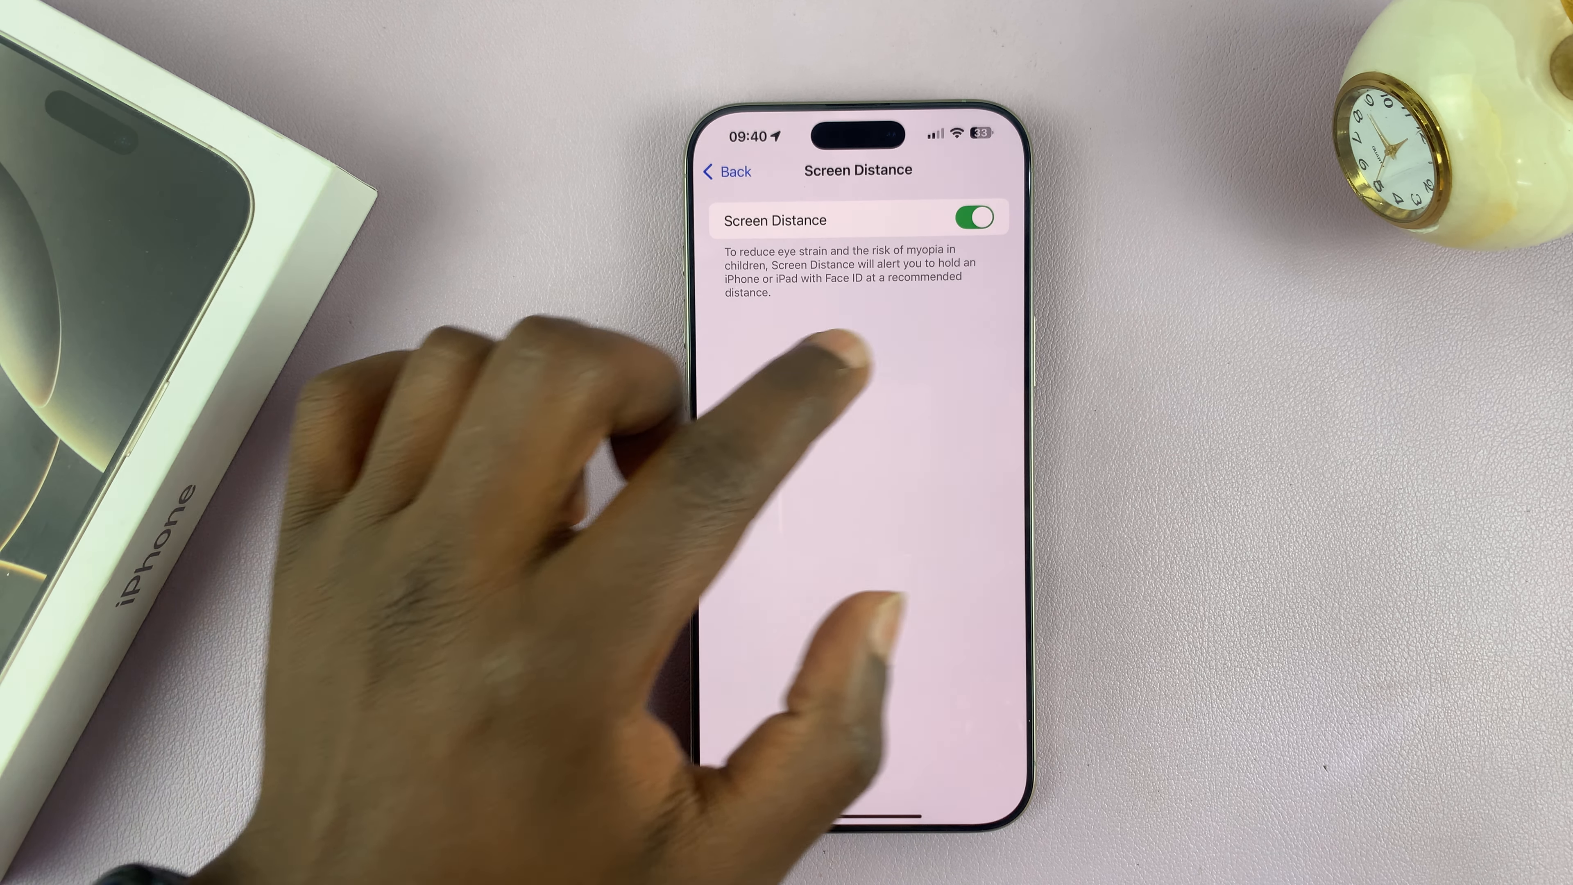
pyautogui.click(966, 218)
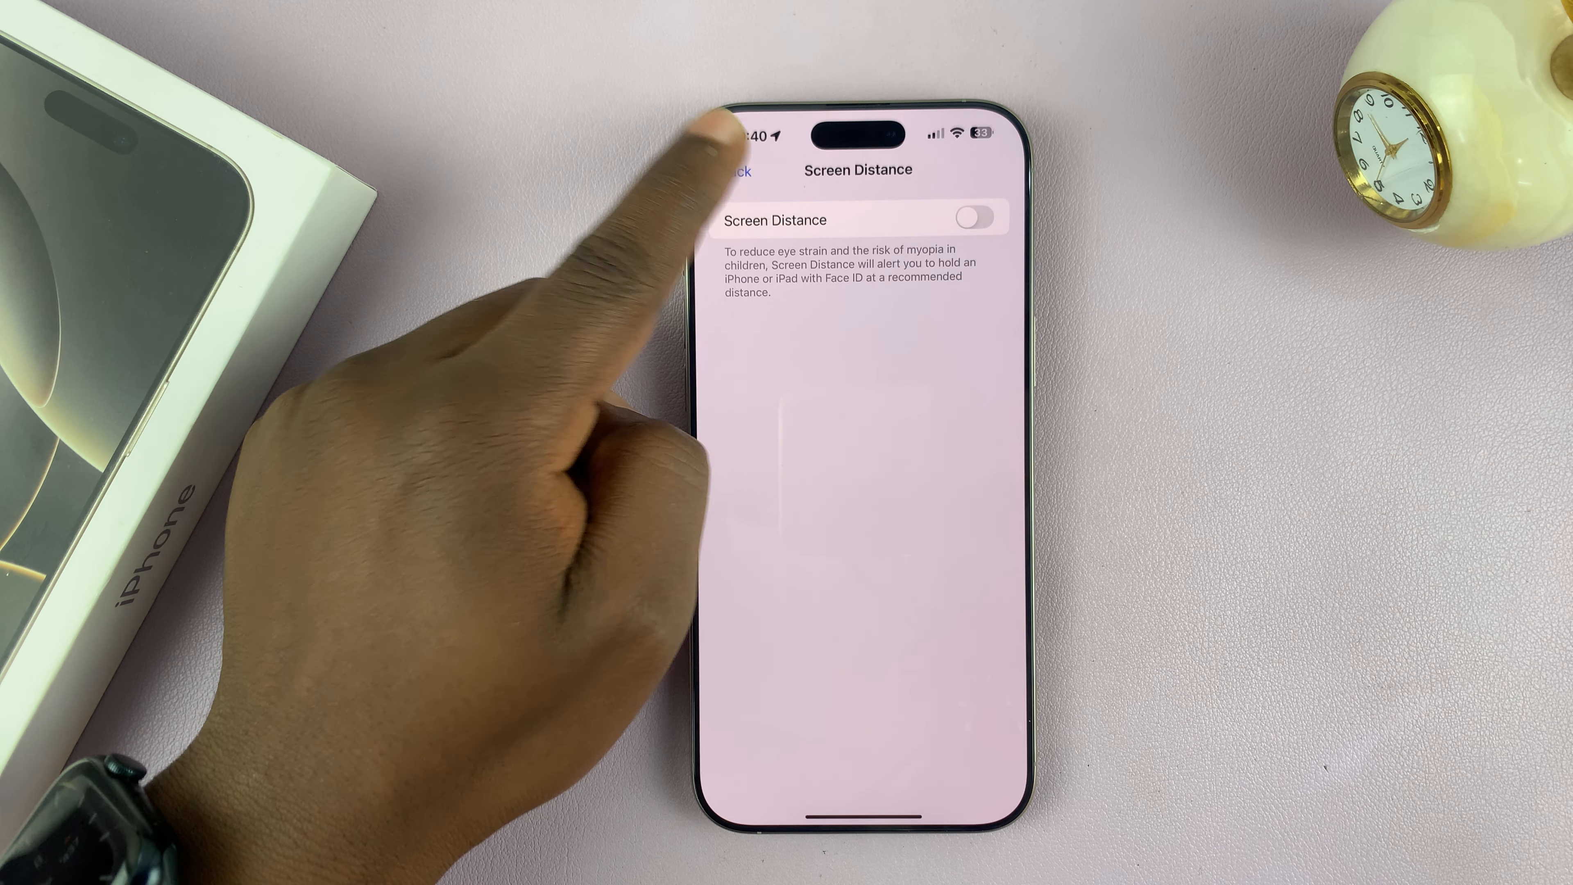
pyautogui.click(735, 169)
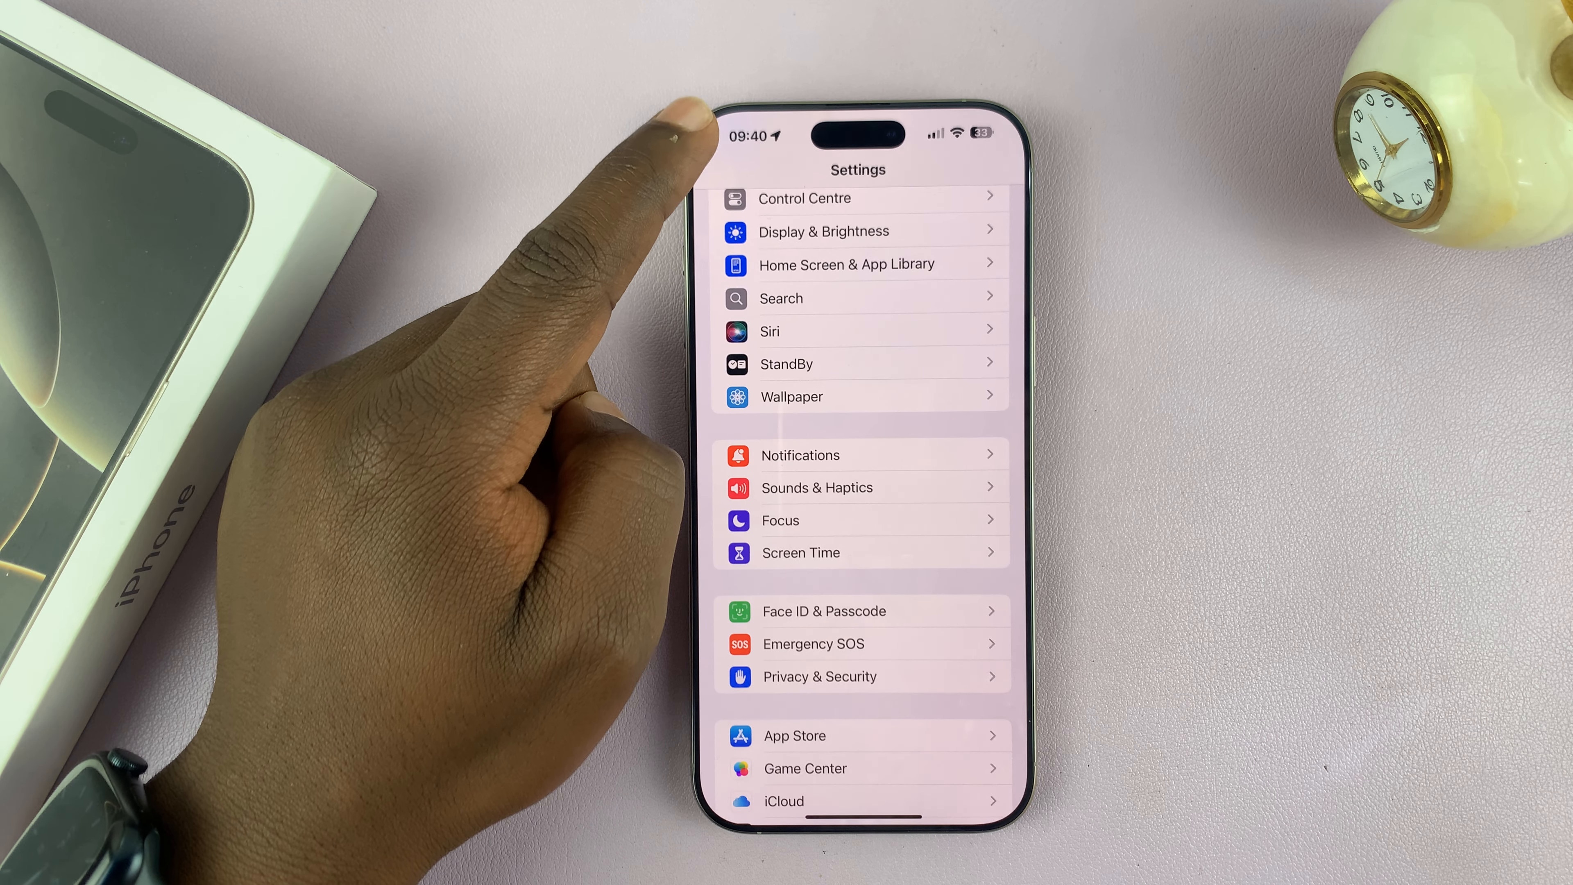
# - Revisit Accessibility > Face ID & Attention to confirm Attention-Aware Features is enabled
pyautogui.scroll(-3)
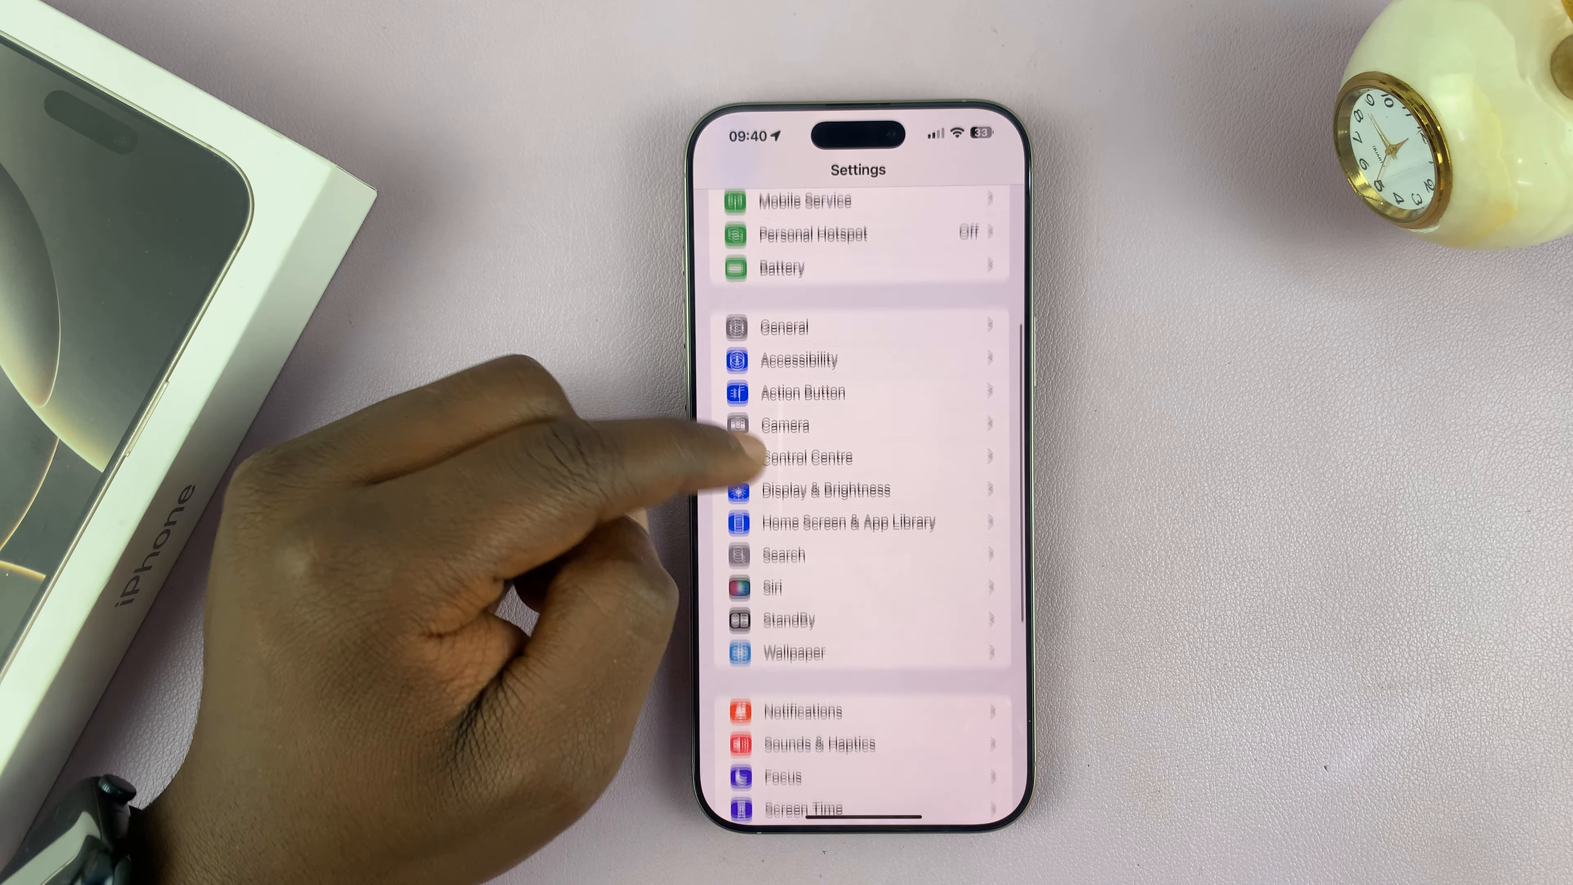
pyautogui.click(797, 358)
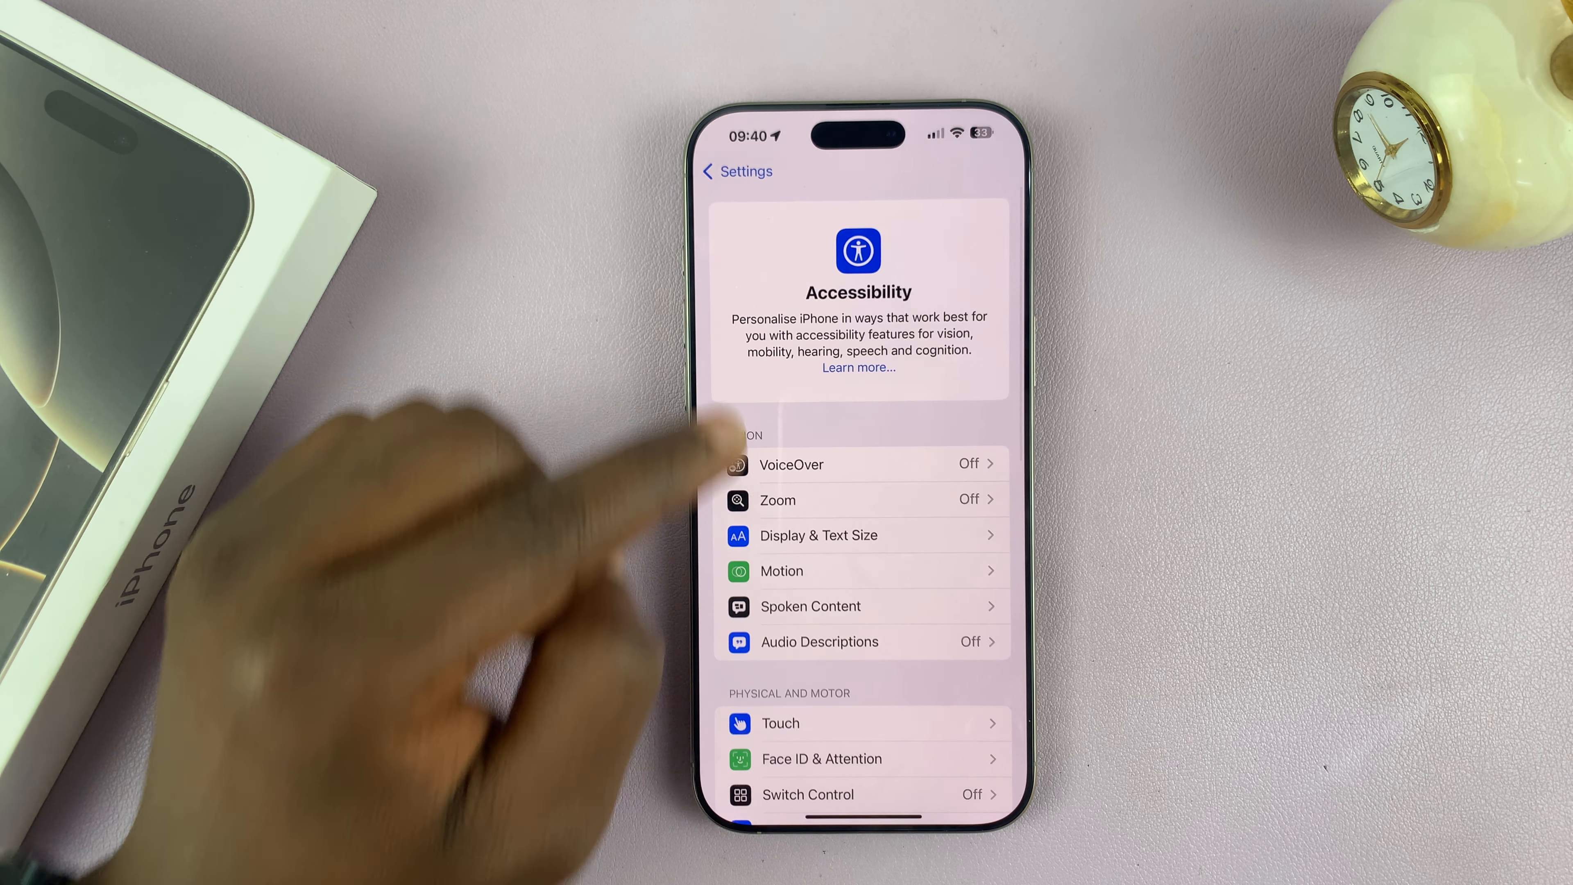
pyautogui.click(820, 759)
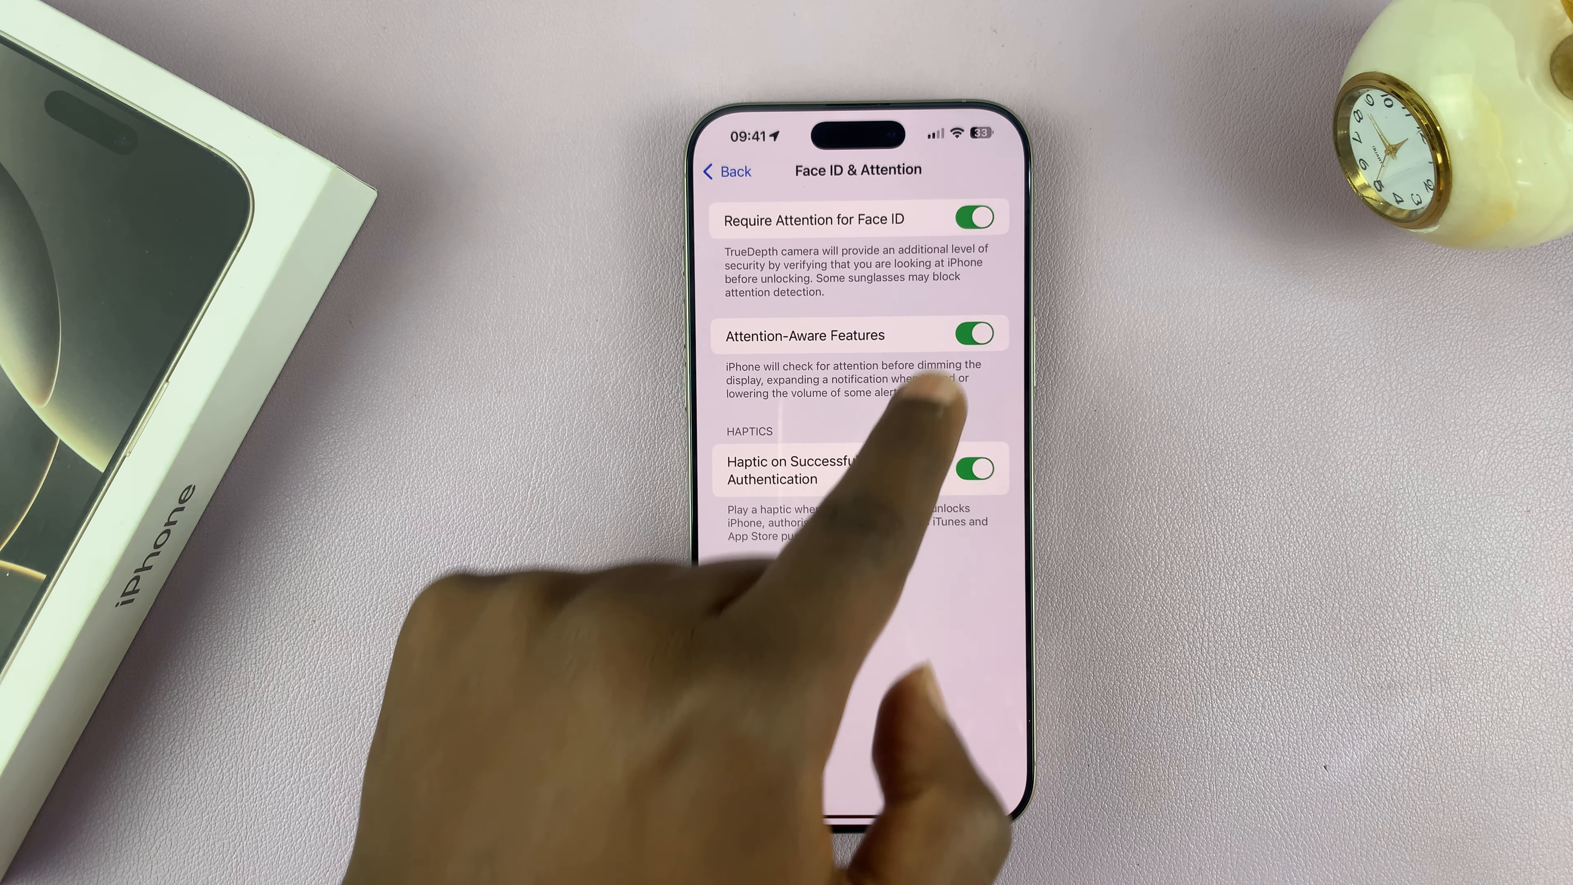
pyautogui.moveTo(883, 402)
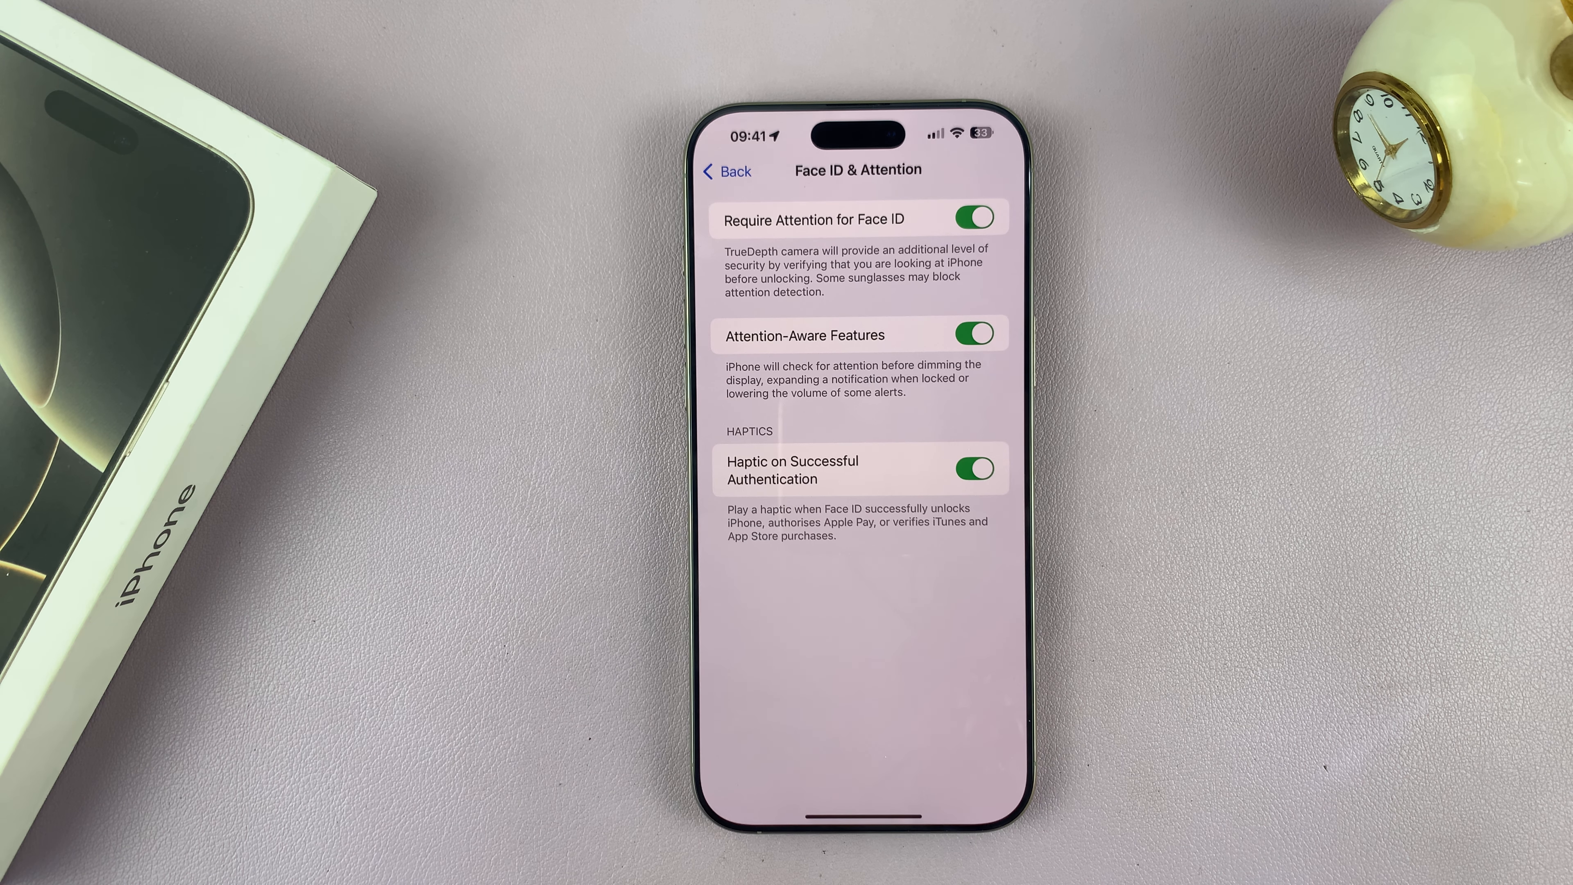